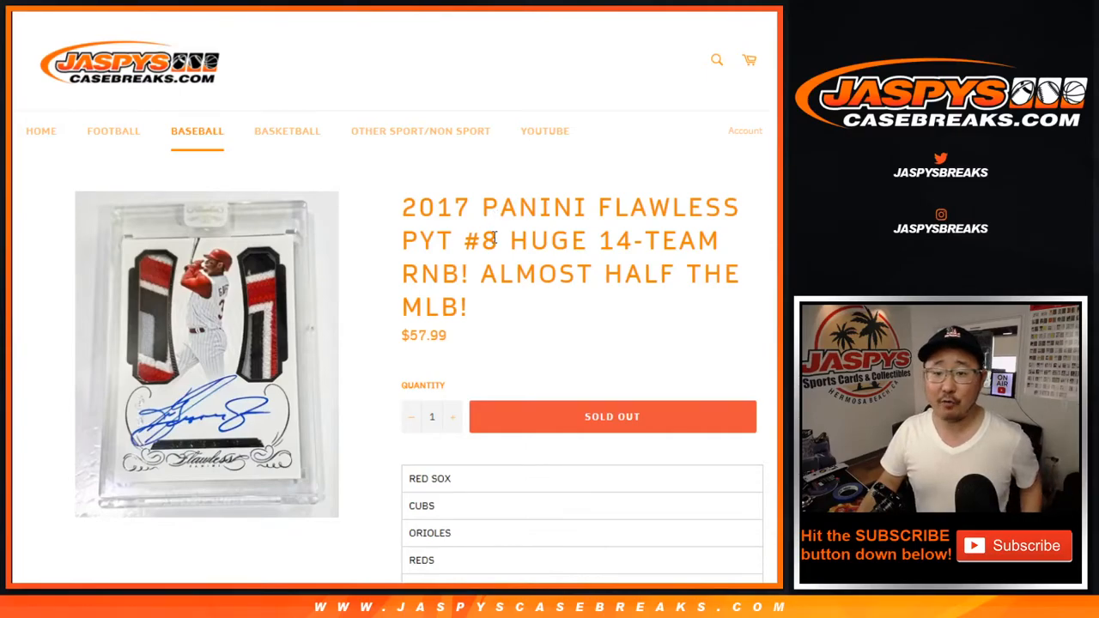
Load the ten buyer names into RANDOM.ORG's List Randomizer form
double_click(604, 241)
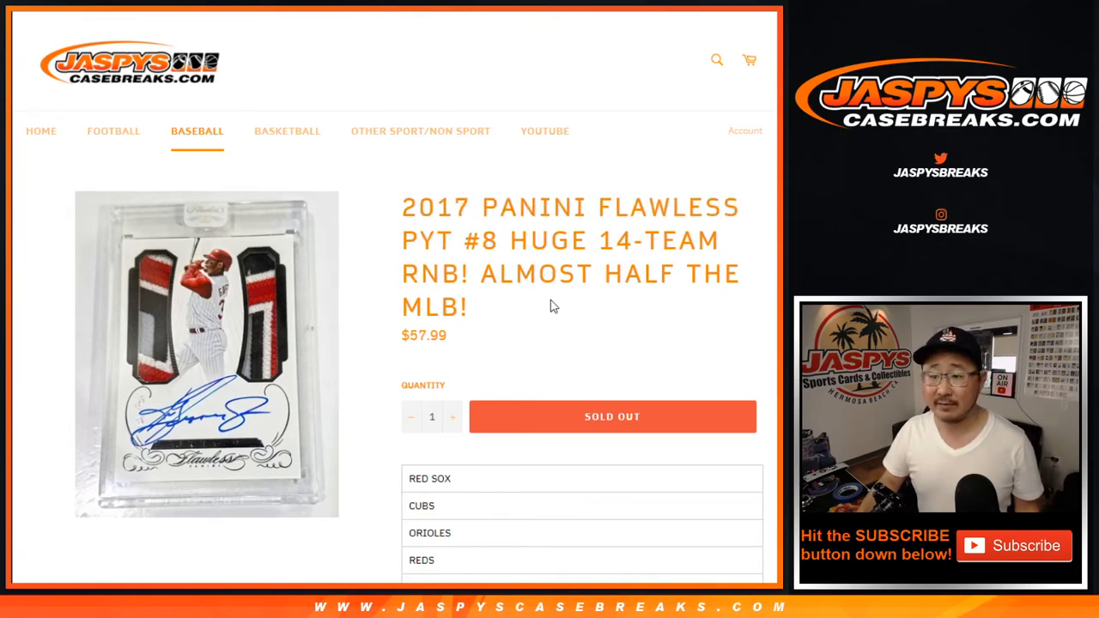
scroll(down, 3)
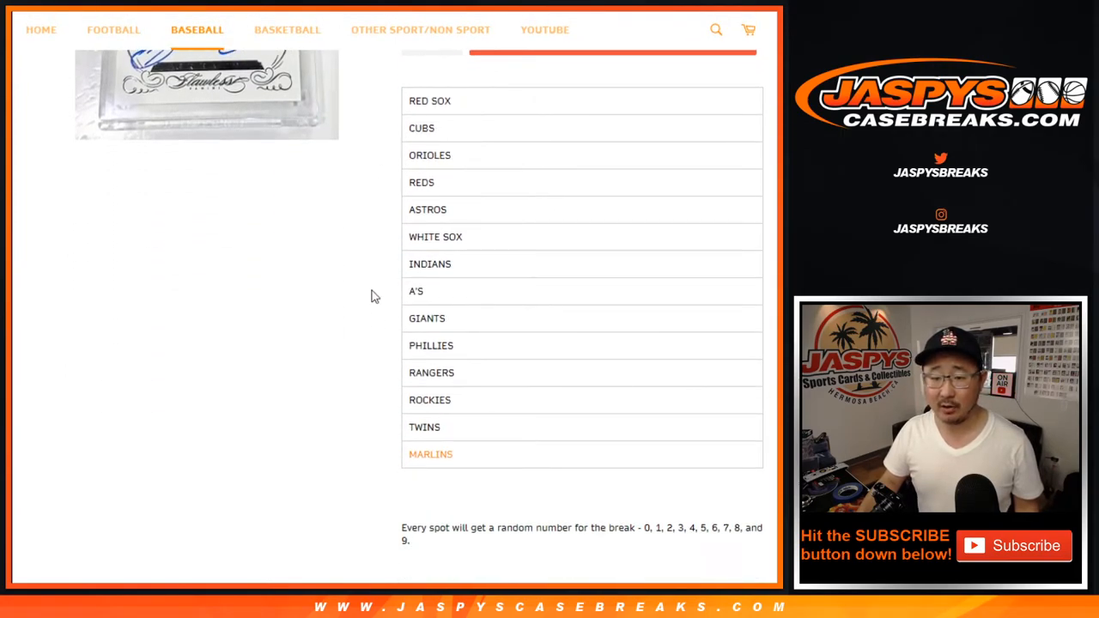
mouse_move(467, 491)
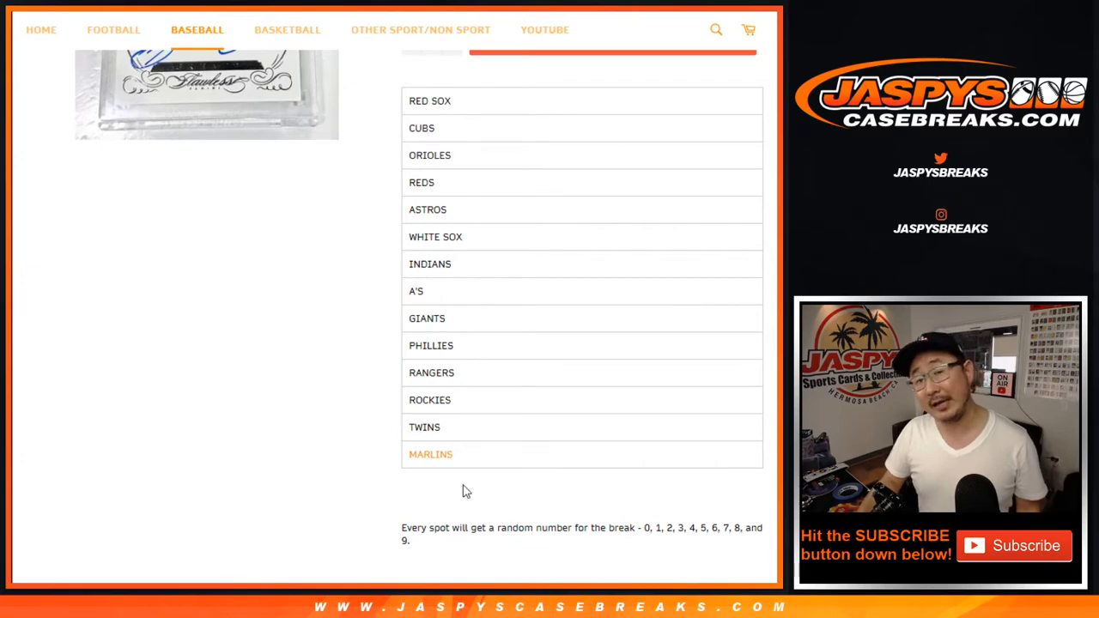
scroll(down, 3)
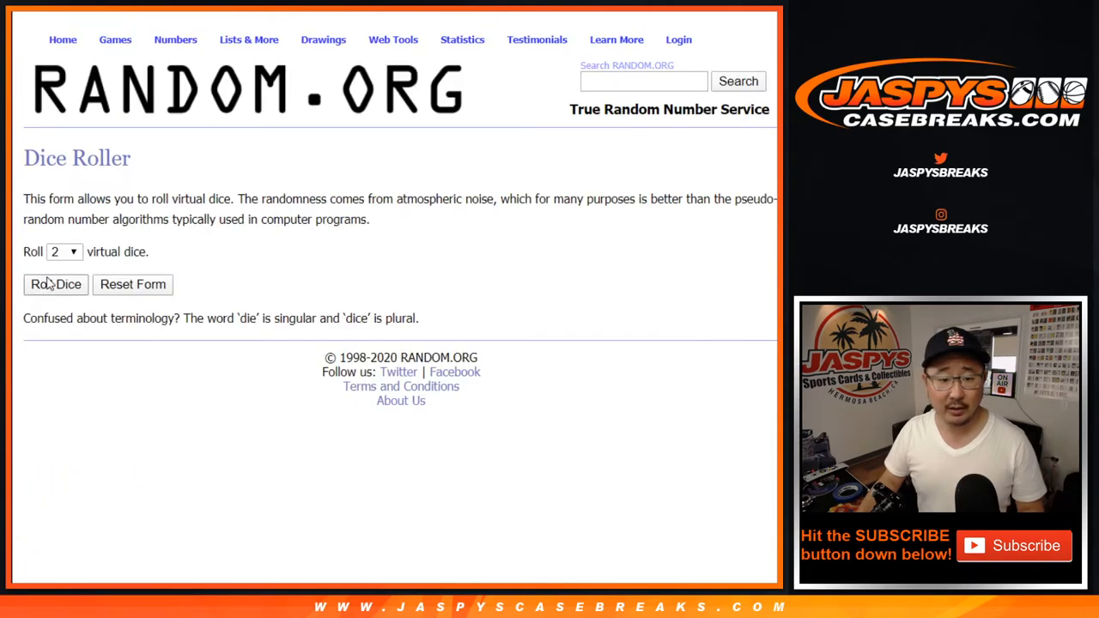
click(55, 285)
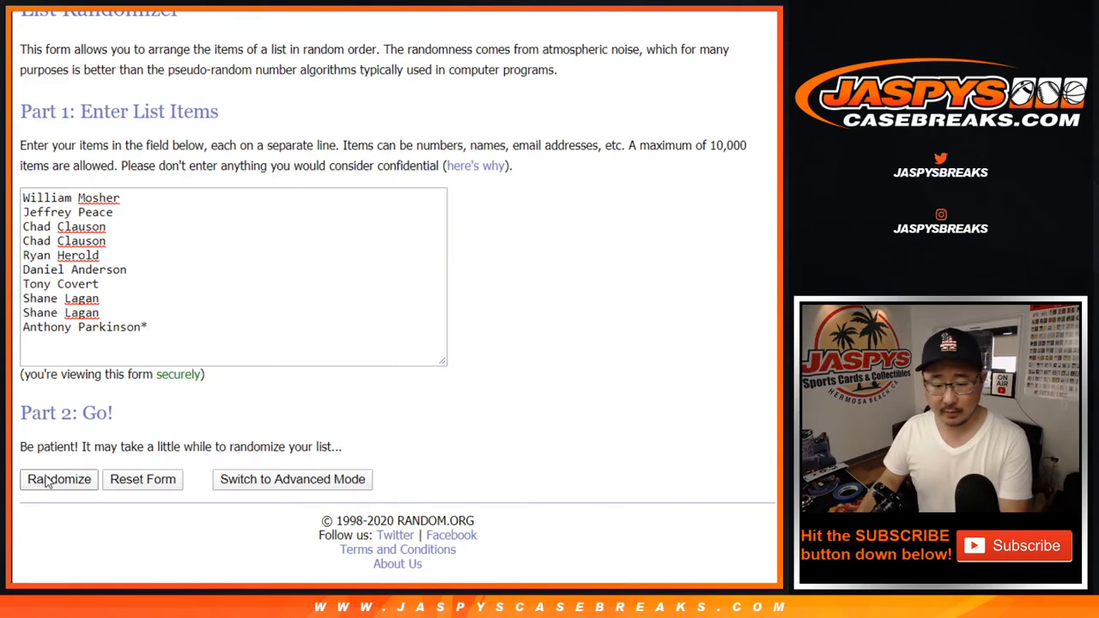
Shuffle the buyer names repeatedly with Randomize/Again, then paste in the numbers 1–9 and 0
click(59, 479)
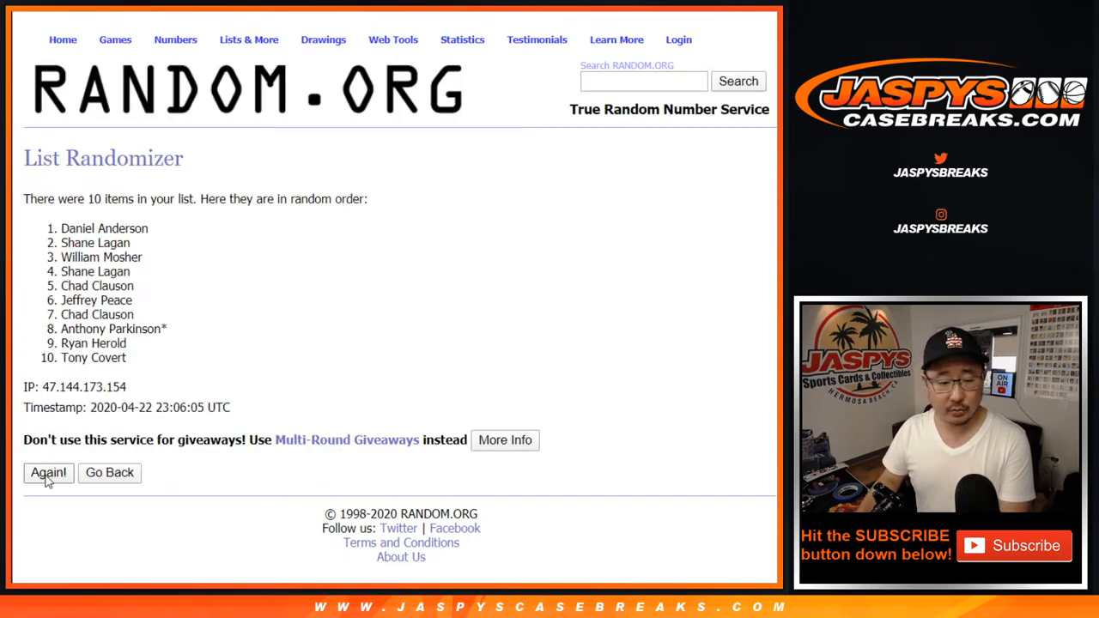
click(48, 473)
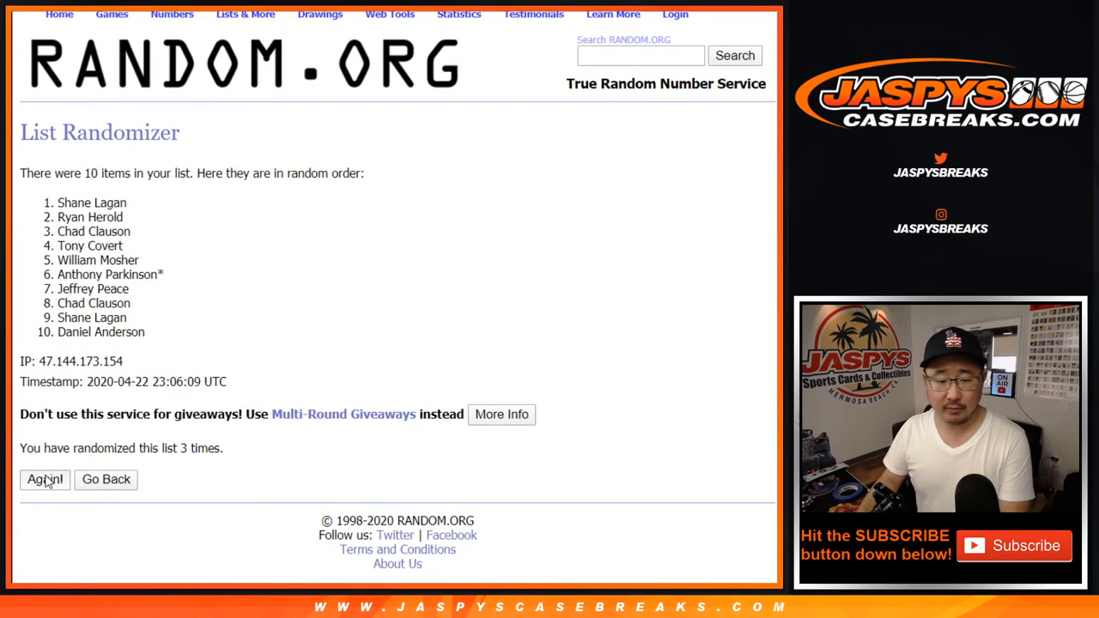
click(44, 479)
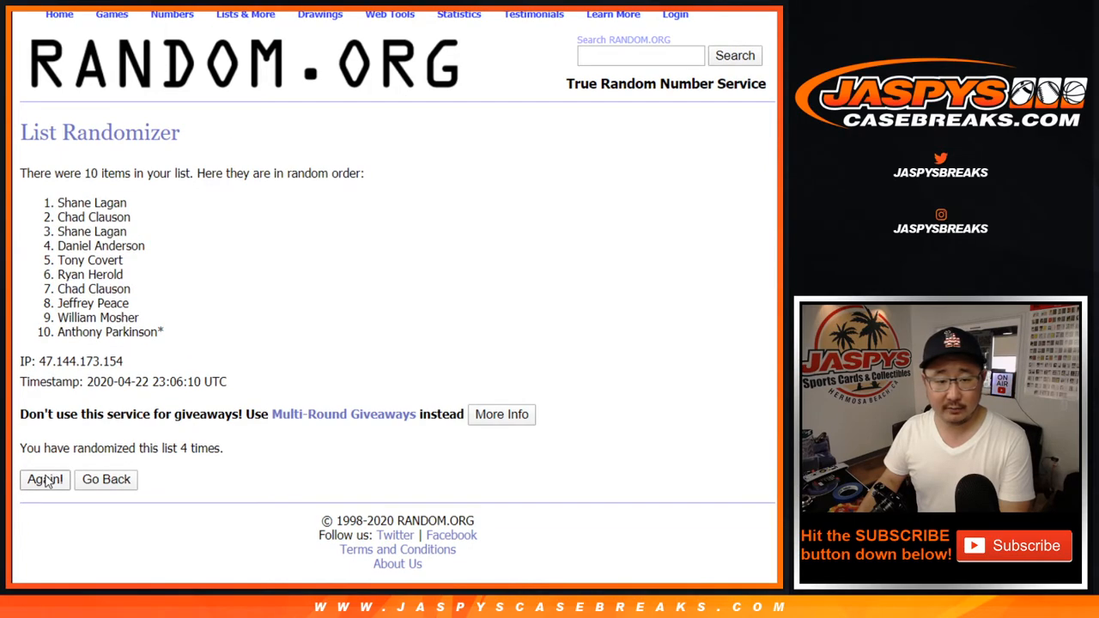
click(45, 479)
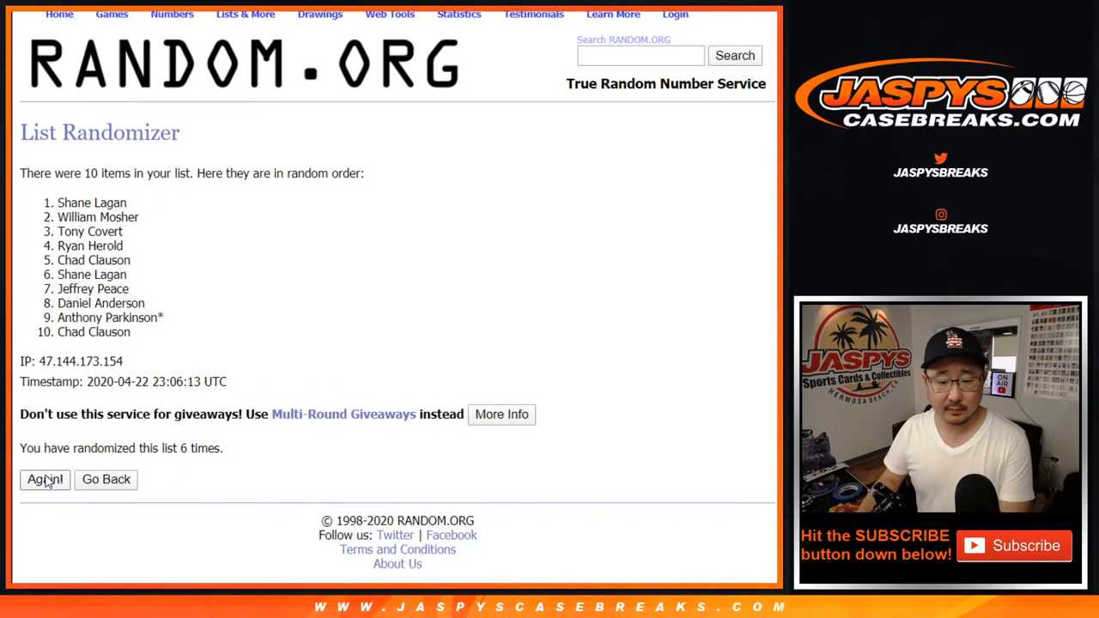
click(45, 479)
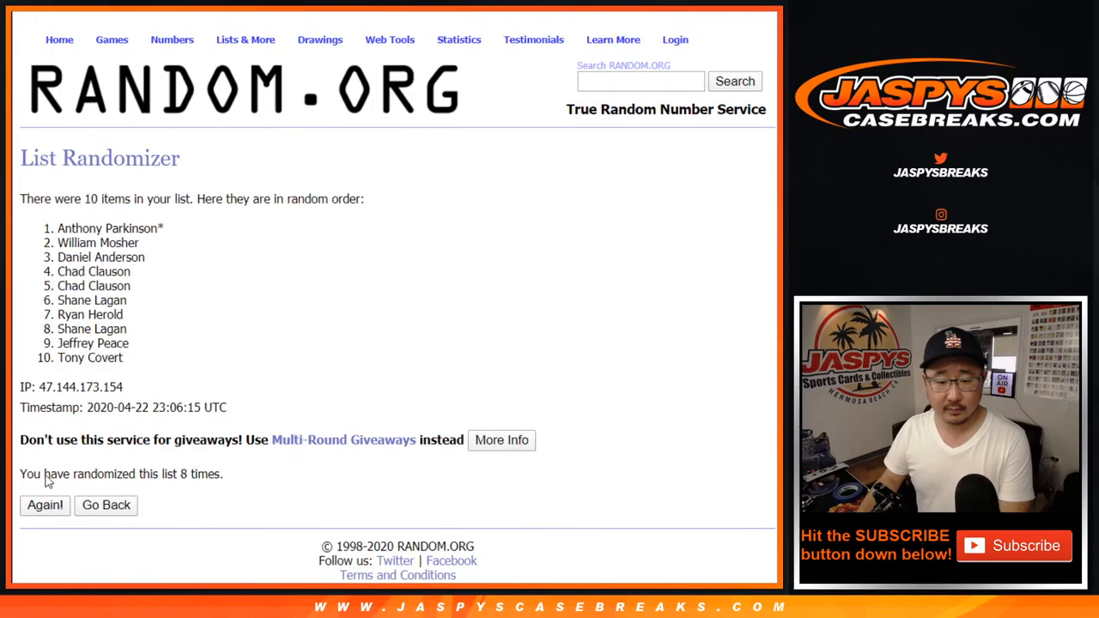
click(45, 504)
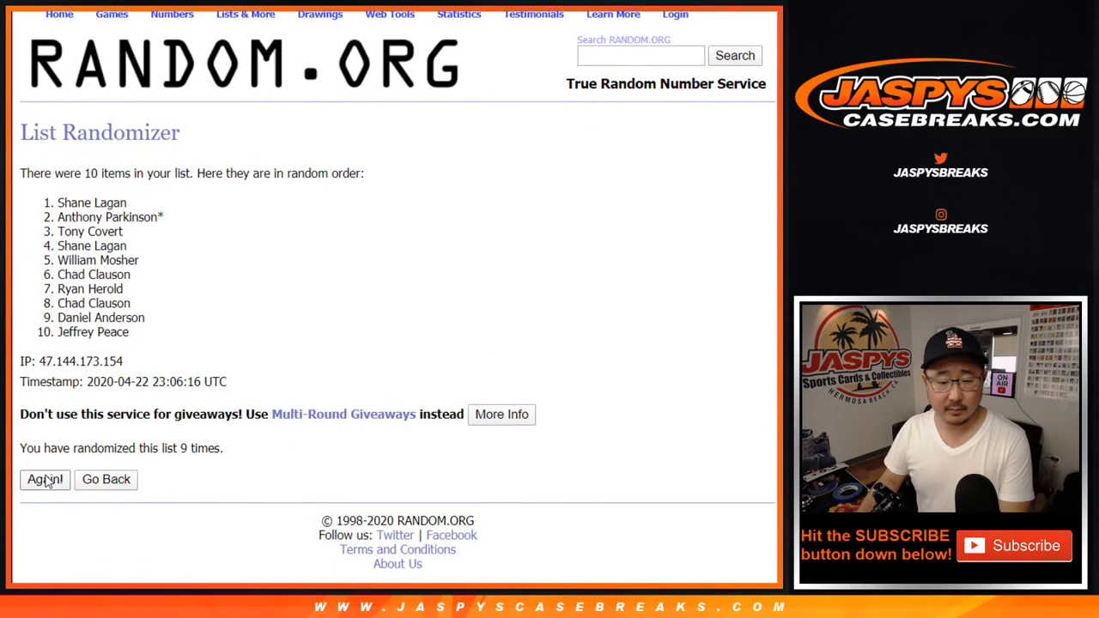
click(45, 479)
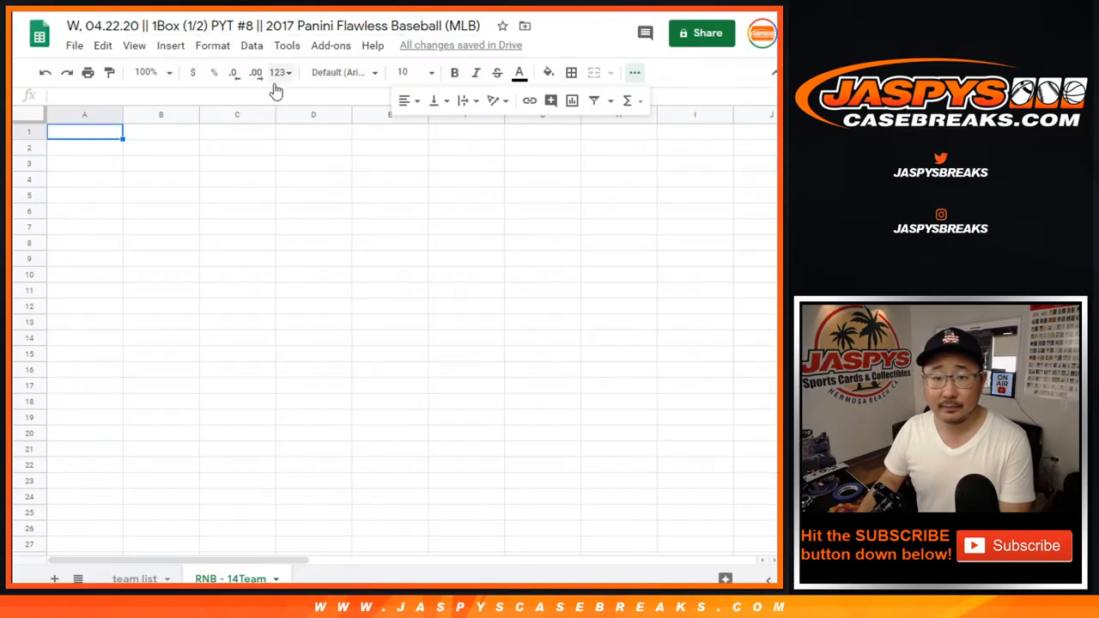
key(ctrl+v)
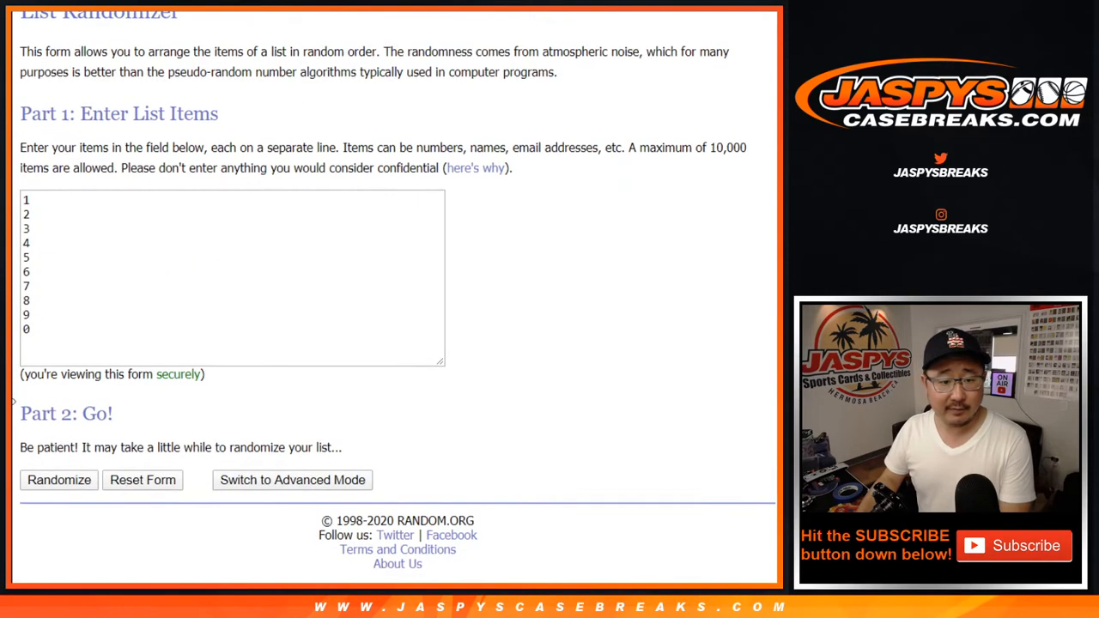
Shuffle the numbers 0–9 seven times in a row to get the final random order
click(58, 480)
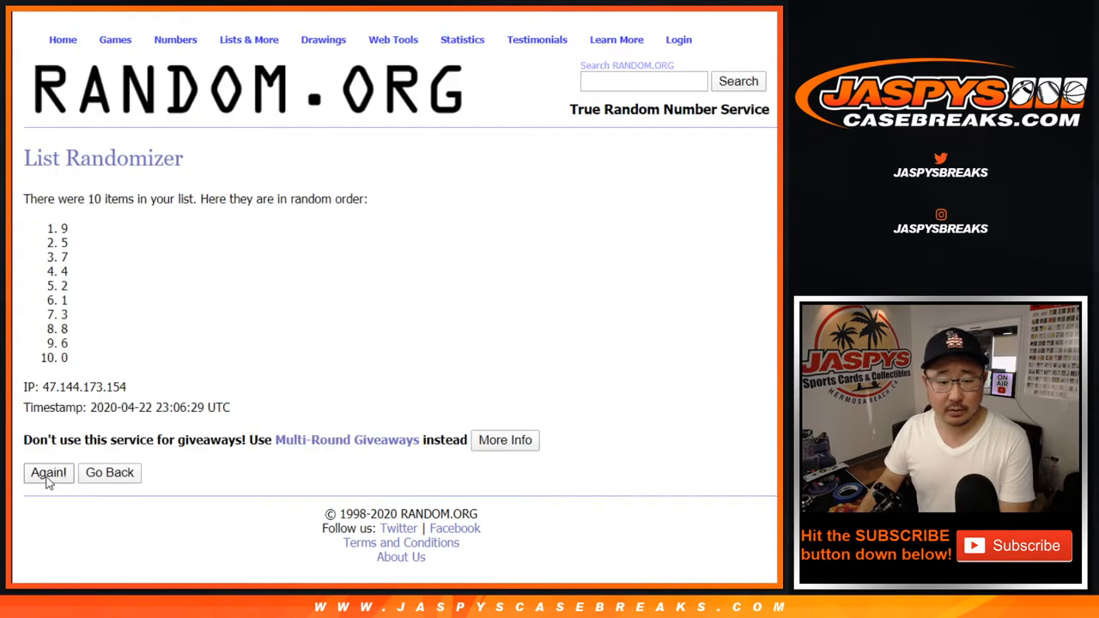
click(48, 473)
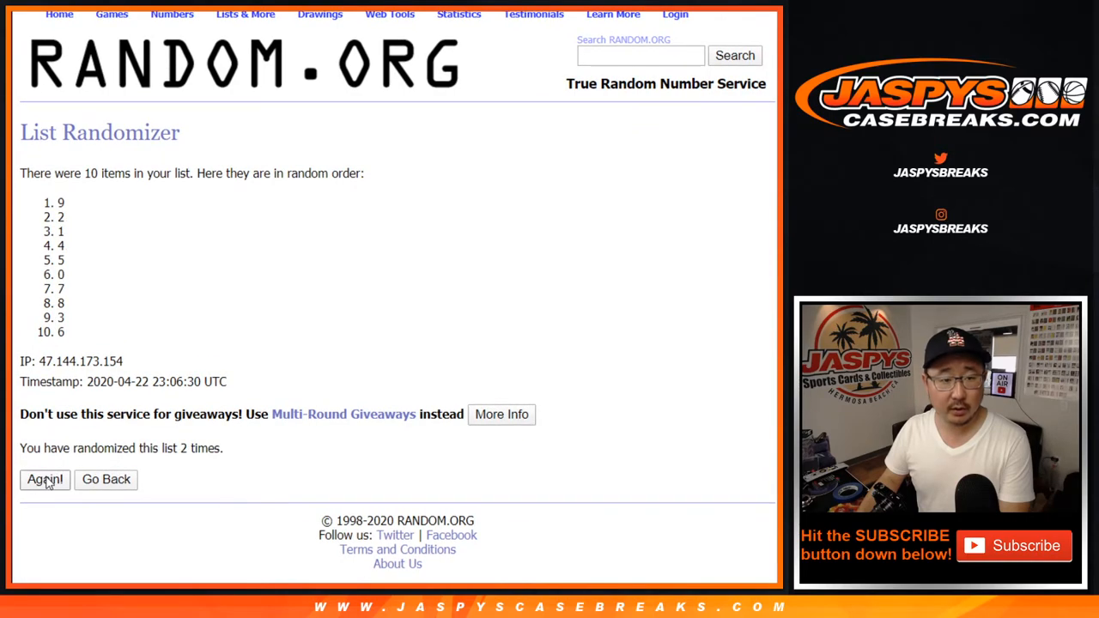
click(44, 479)
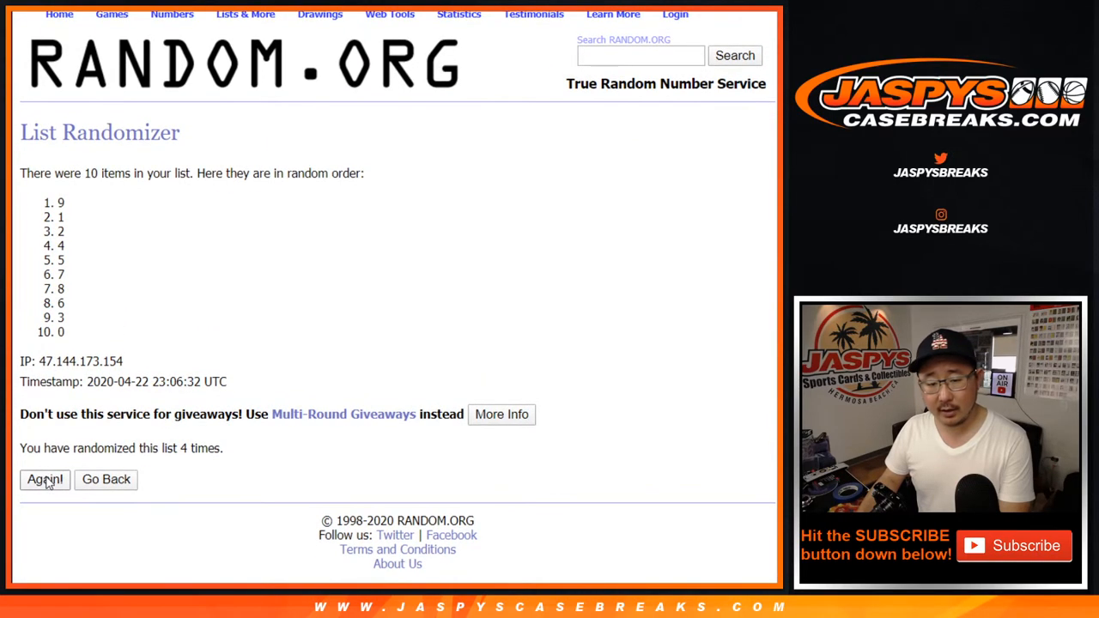
click(45, 479)
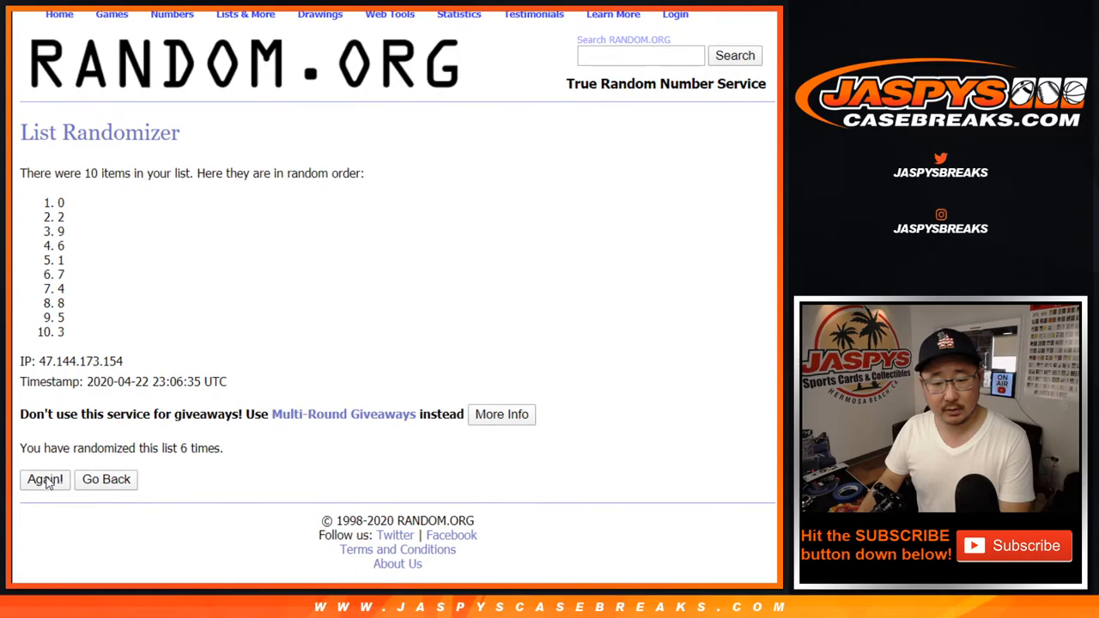
click(45, 479)
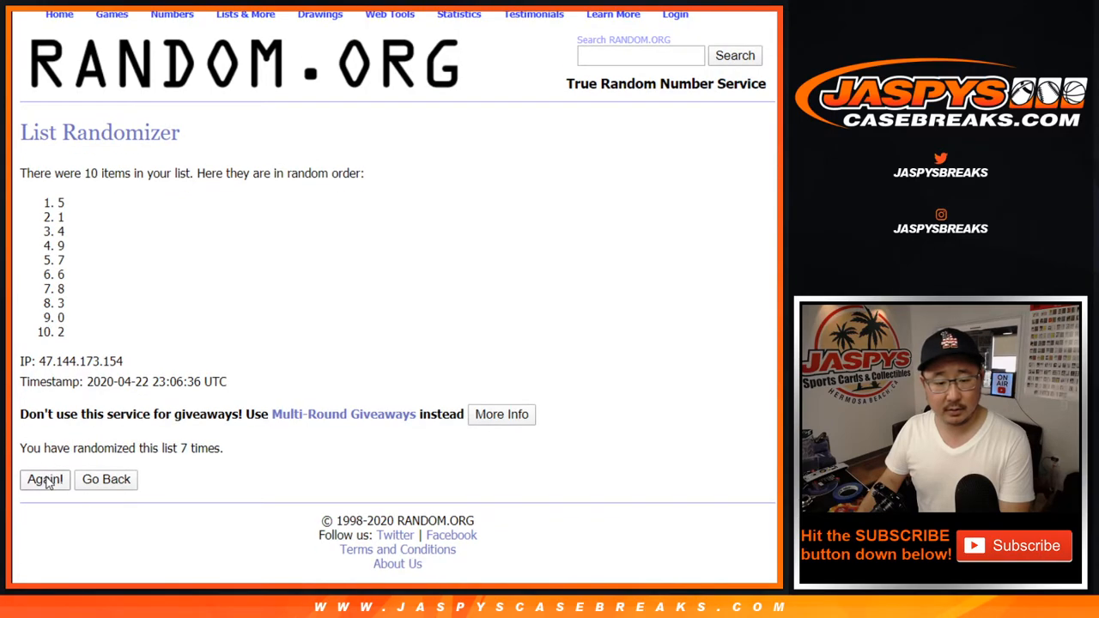
click(44, 479)
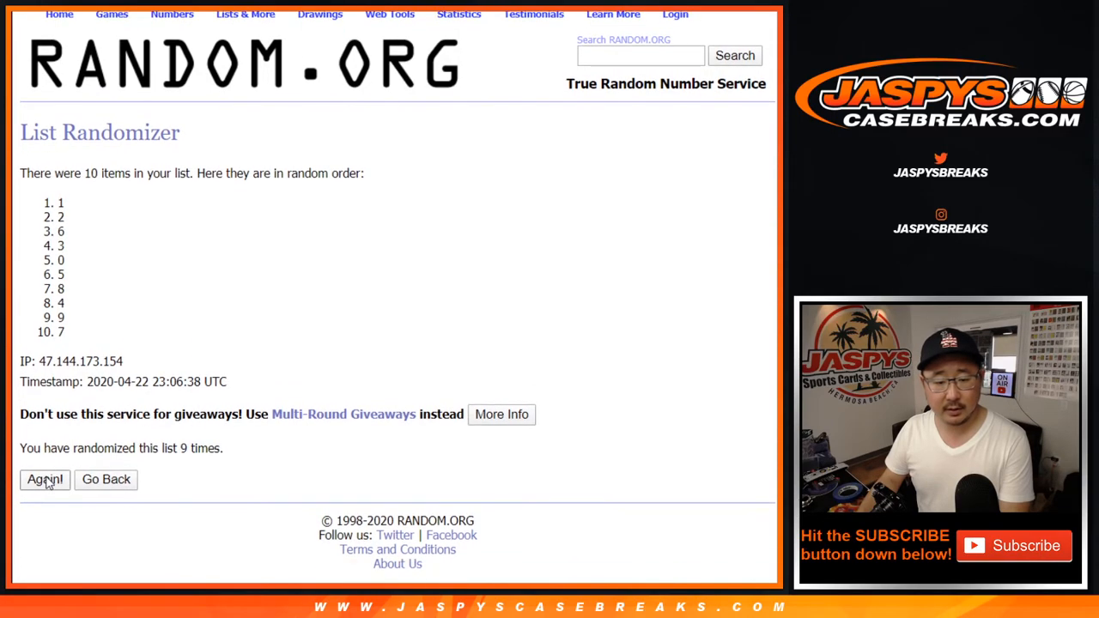
click(45, 479)
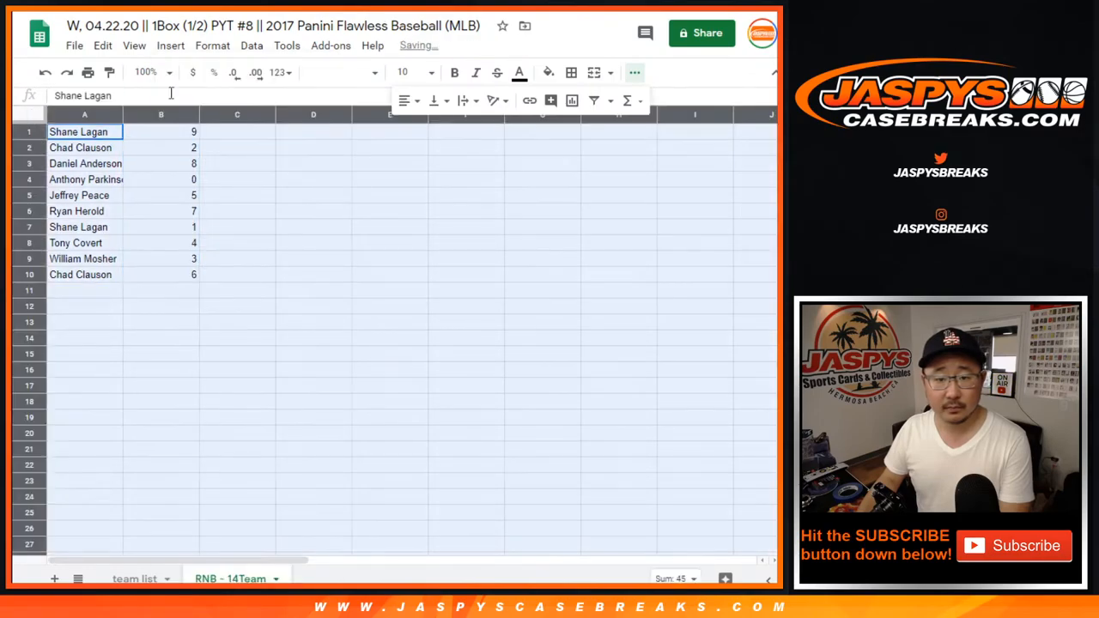
Enlarge the font size of the buyer list
click(431, 72)
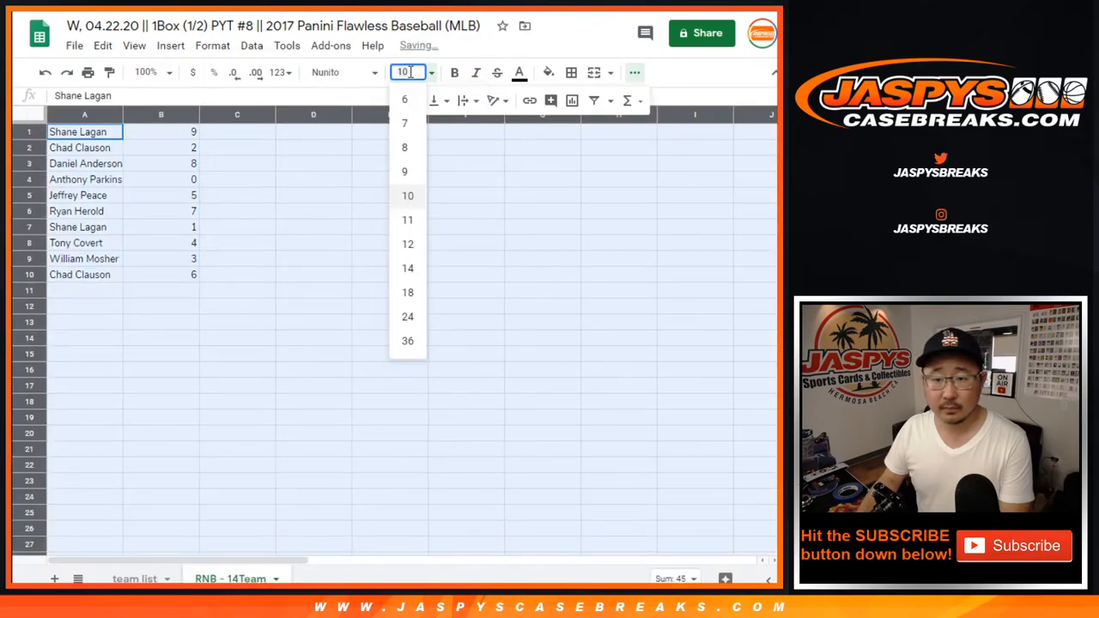
click(407, 292)
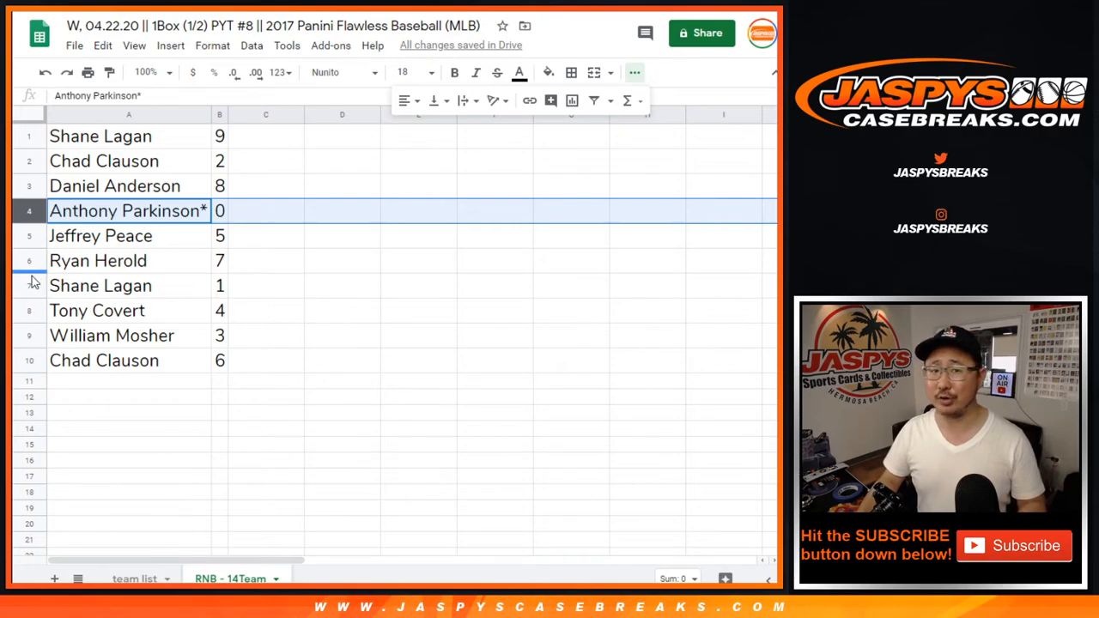
click(100, 235)
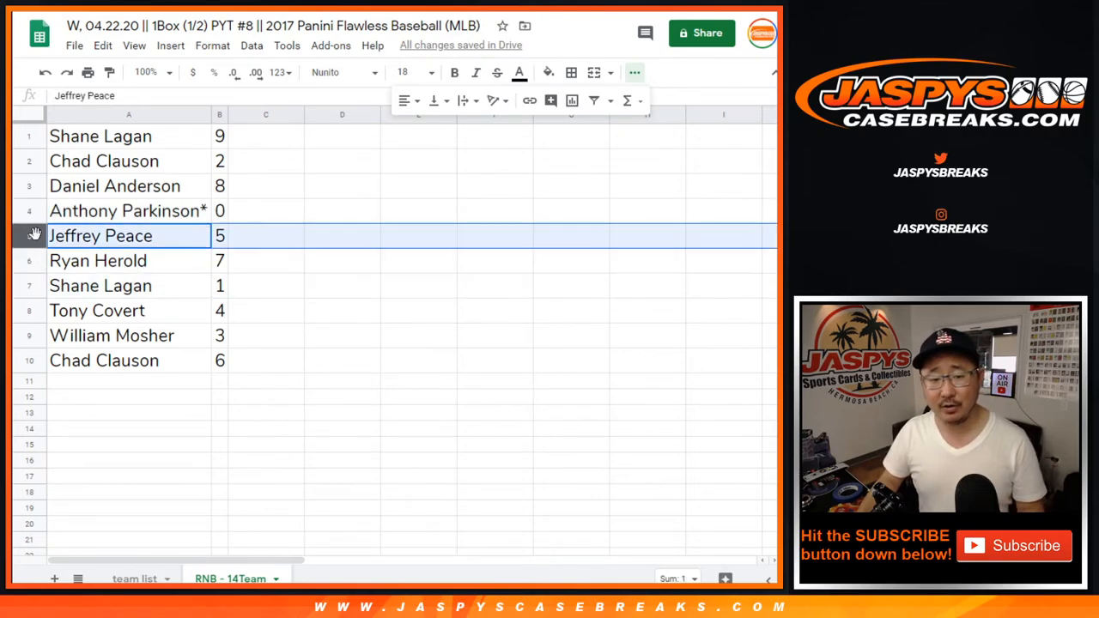
click(98, 261)
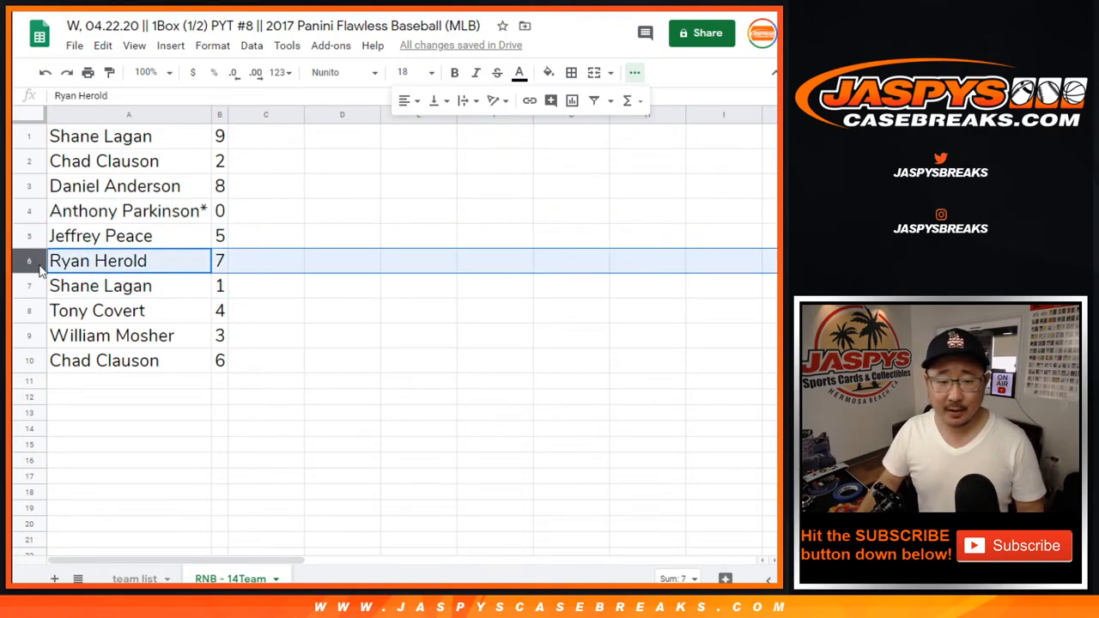
click(96, 309)
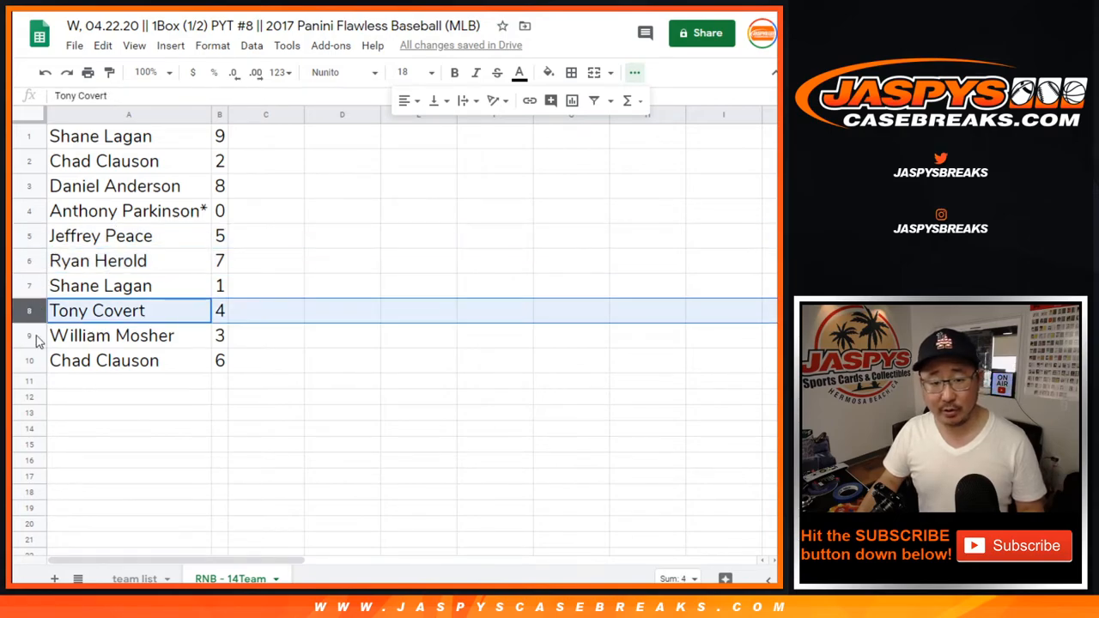
click(112, 334)
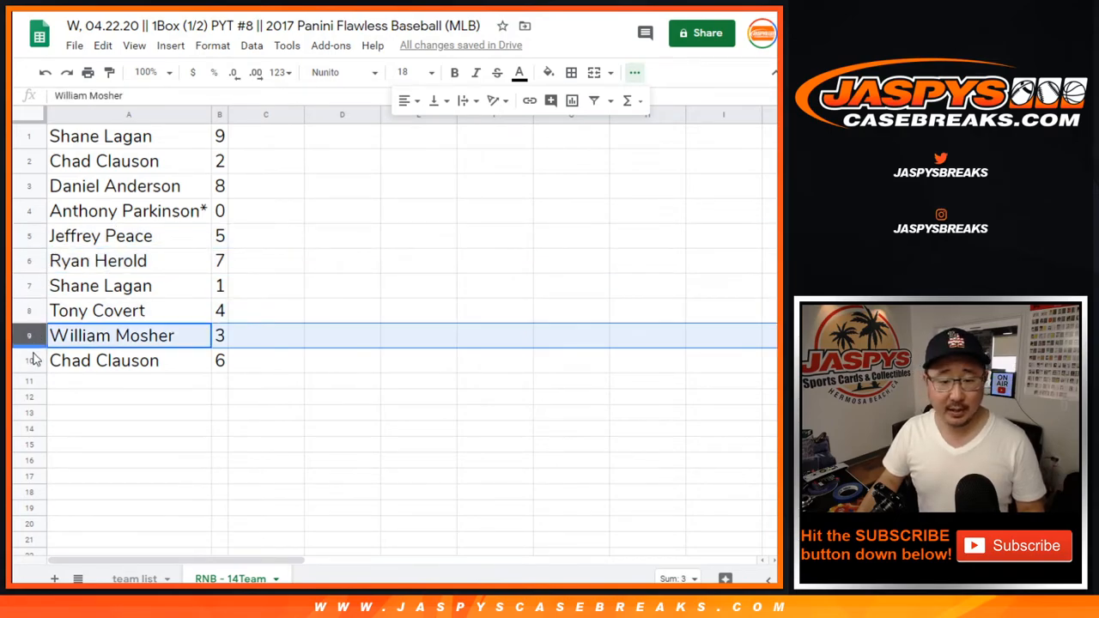
click(128, 360)
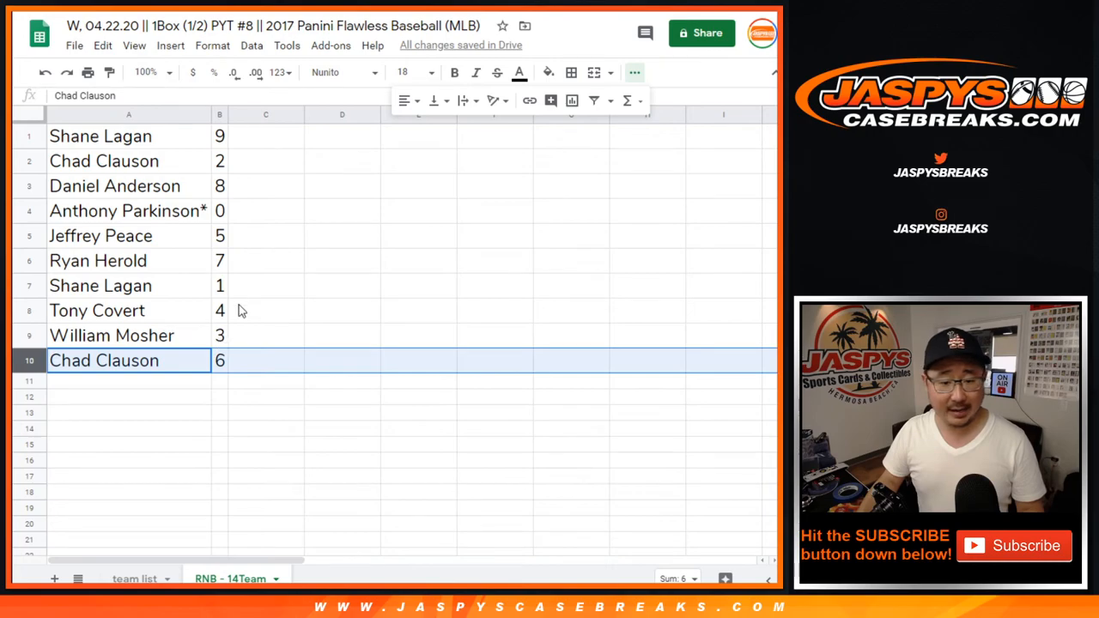
Sort A1:B10 by column B ascending and center-align the names and numbers
click(251, 45)
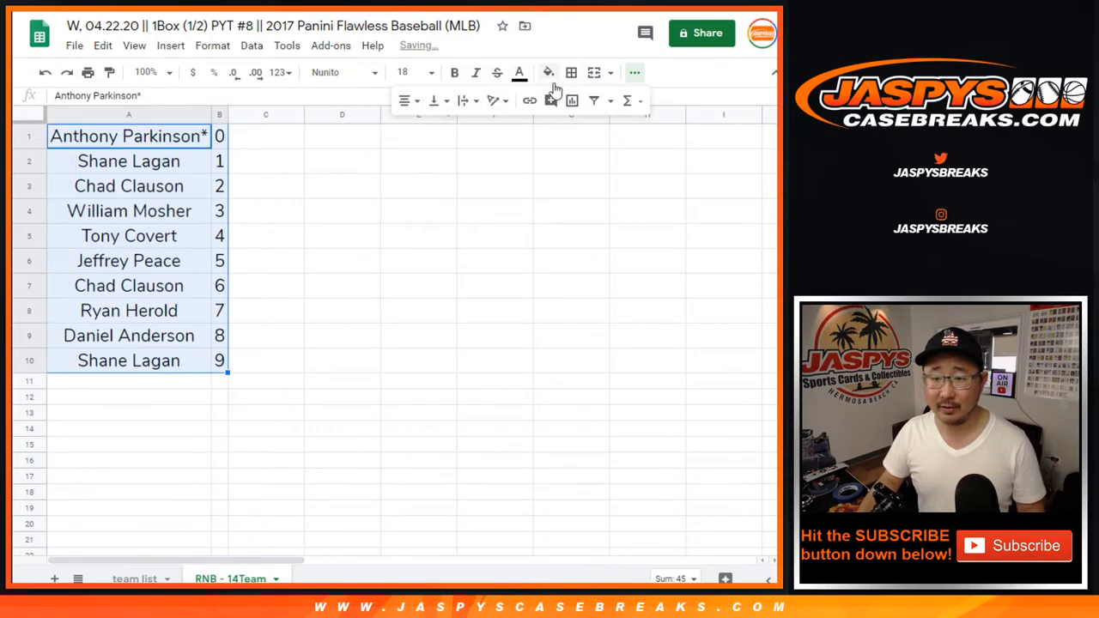
click(570, 72)
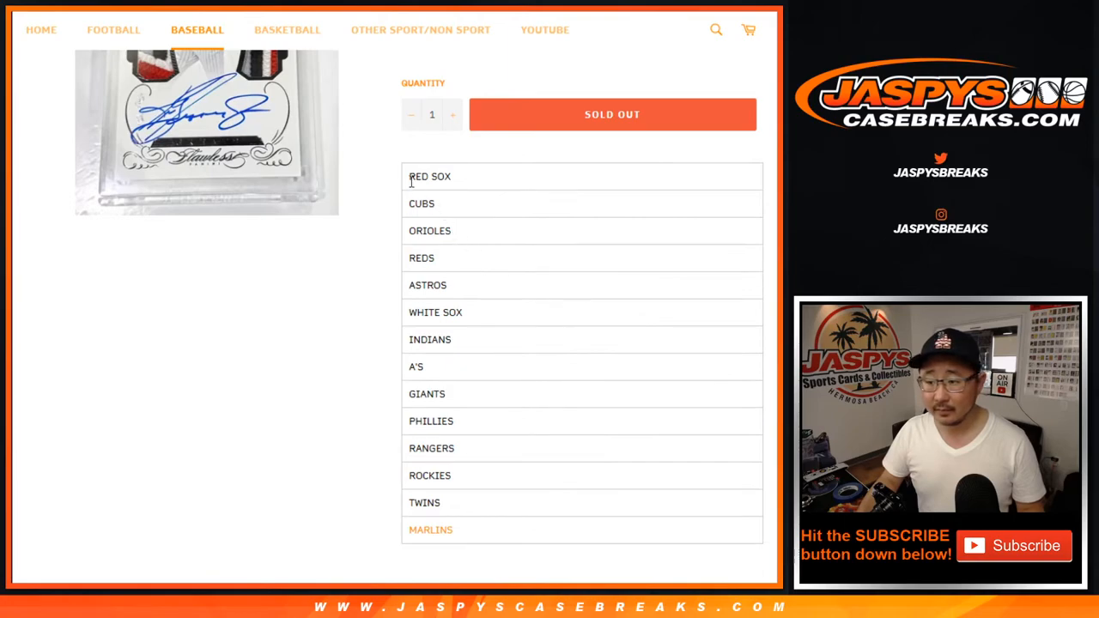
Select and copy the fourteen team names from RED SOX to MARLINS on the Jaspys page
drag(409, 175, 460, 474)
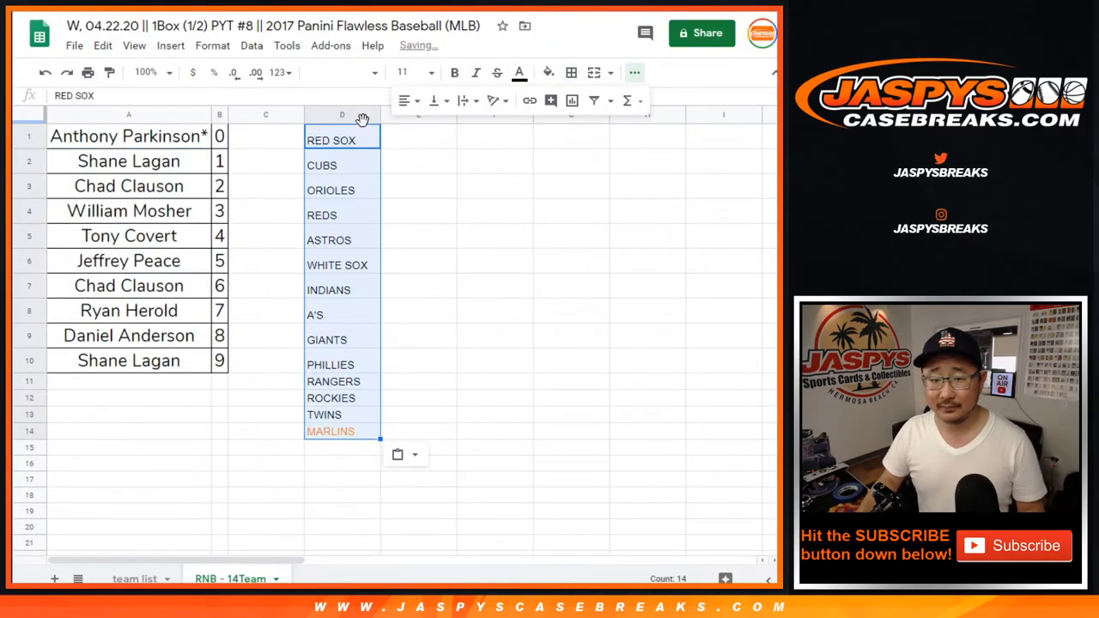
Paste the team names into column D and give them a uniform font size
click(340, 73)
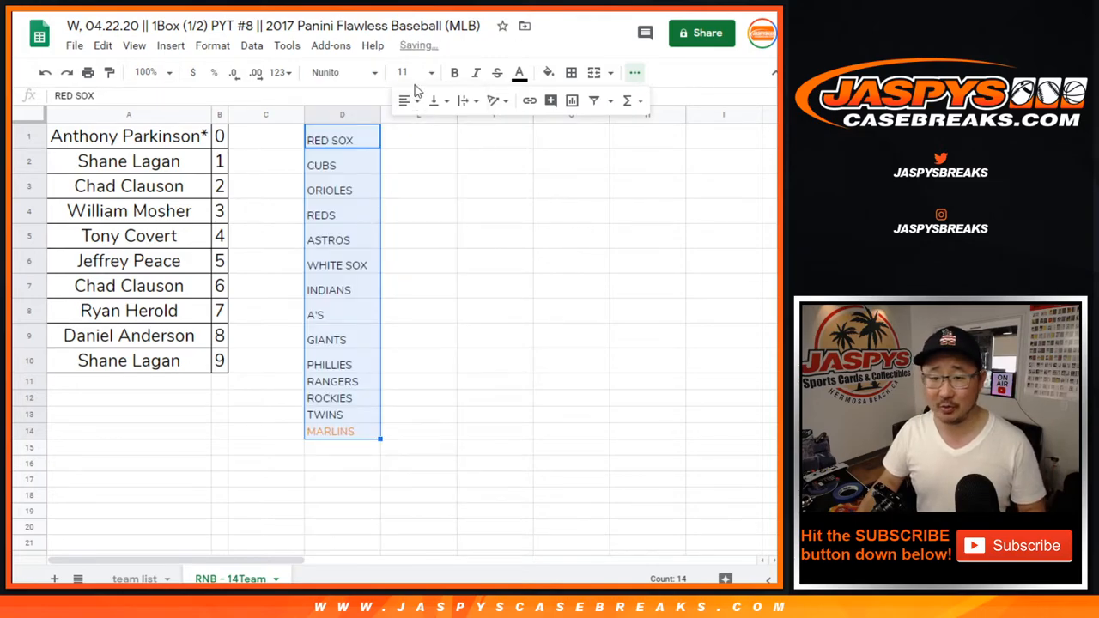
click(402, 72)
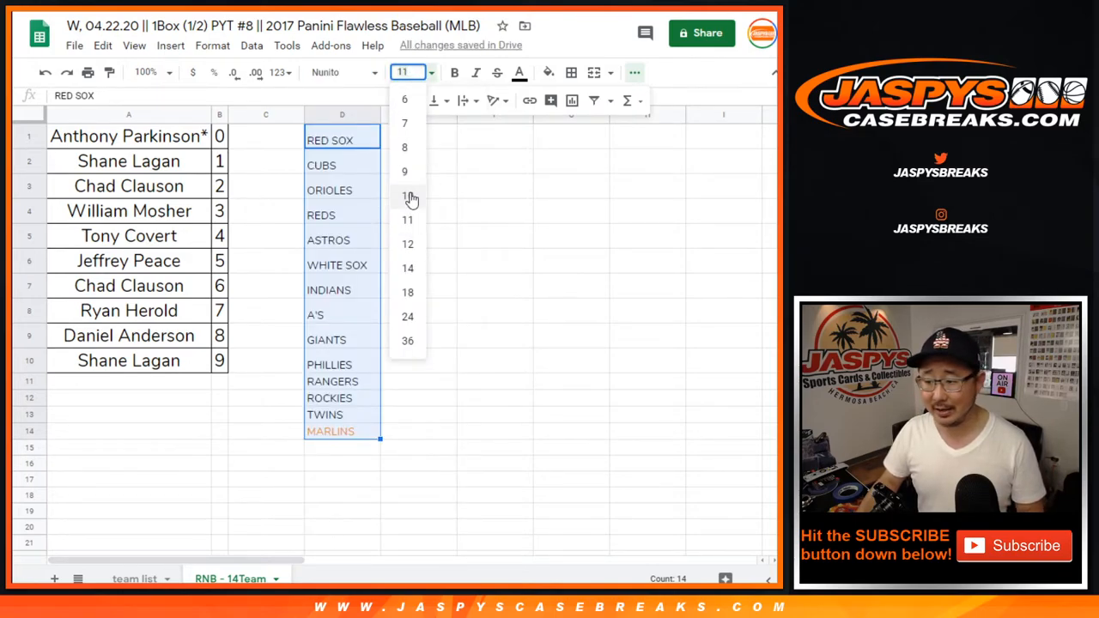
click(409, 196)
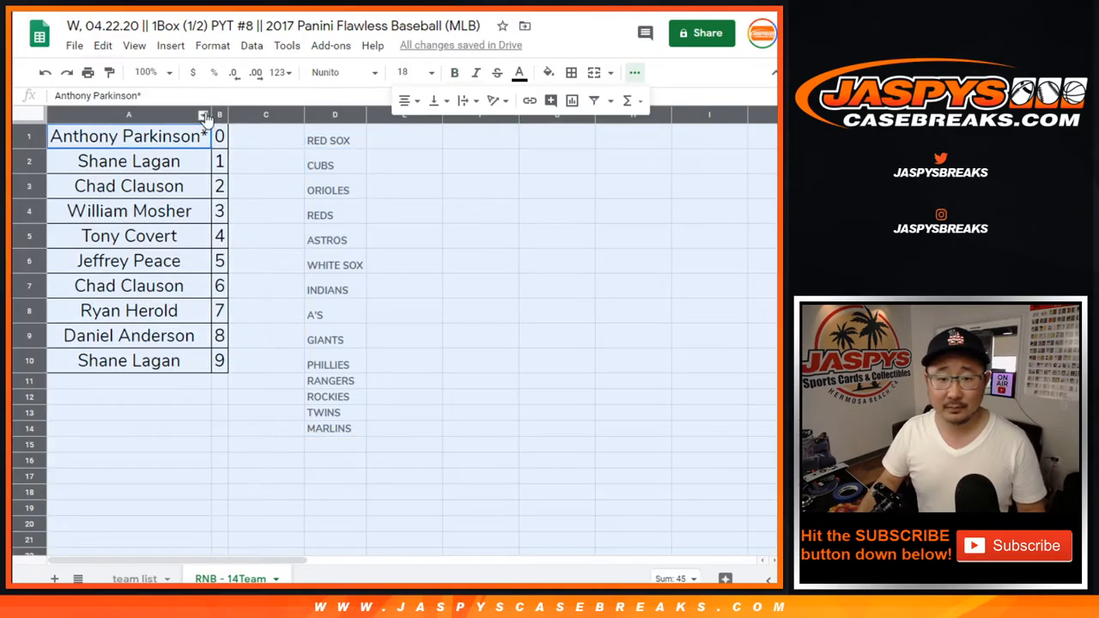
click(264, 136)
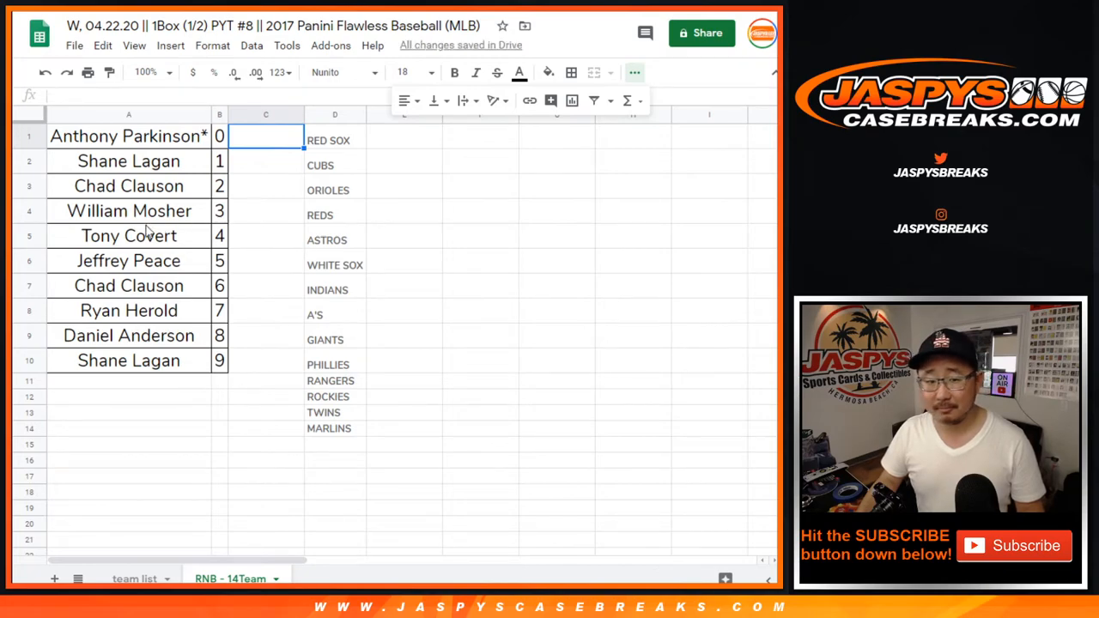
mouse_move(117, 223)
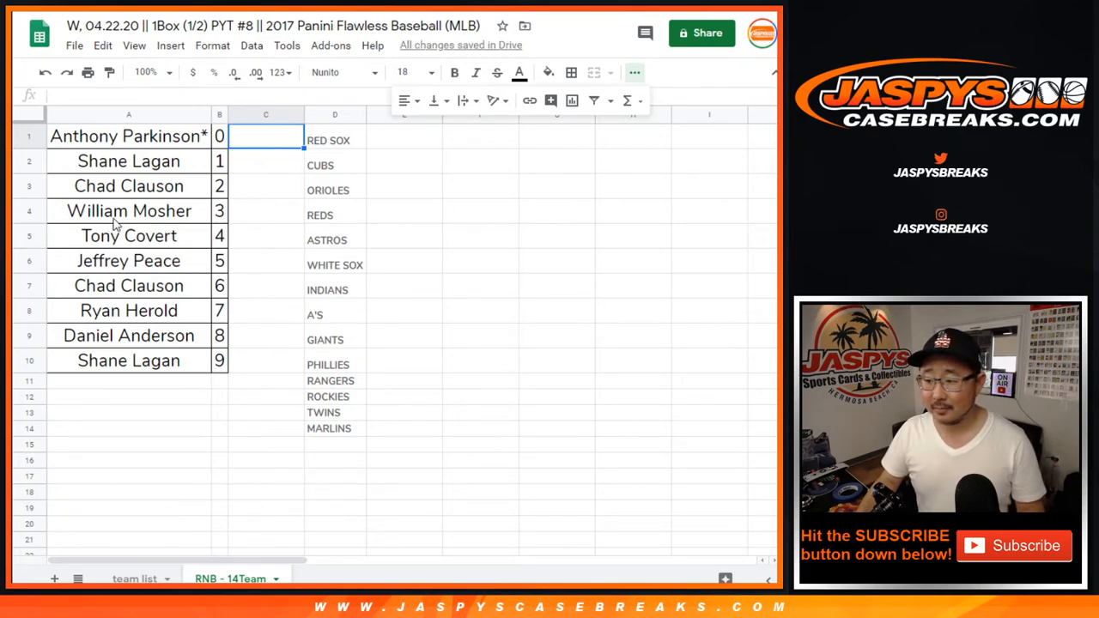
click(29, 210)
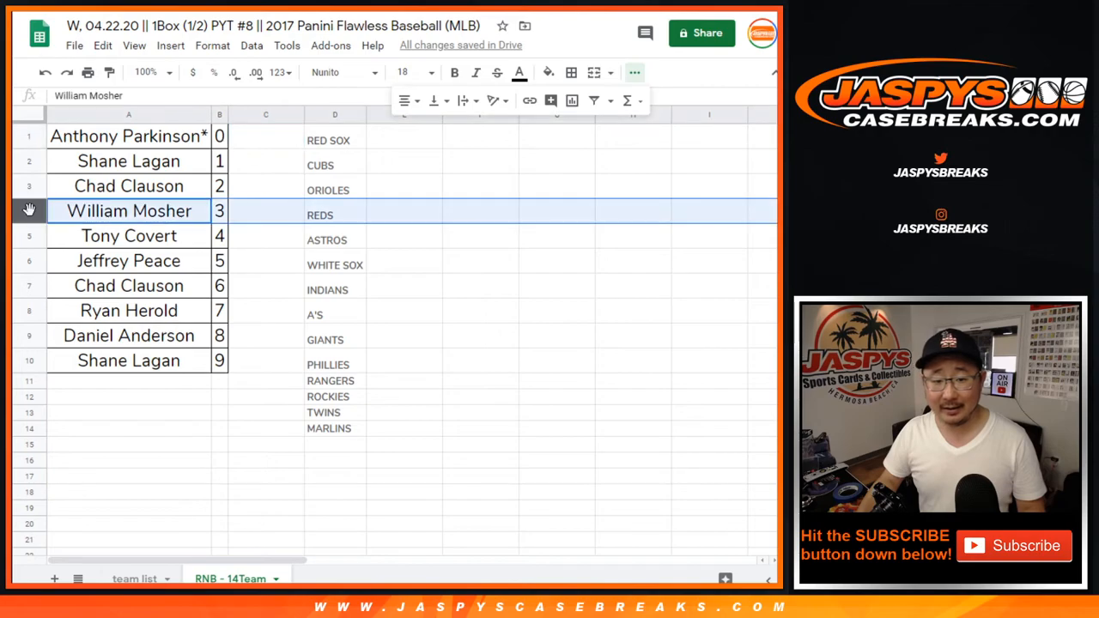
click(129, 235)
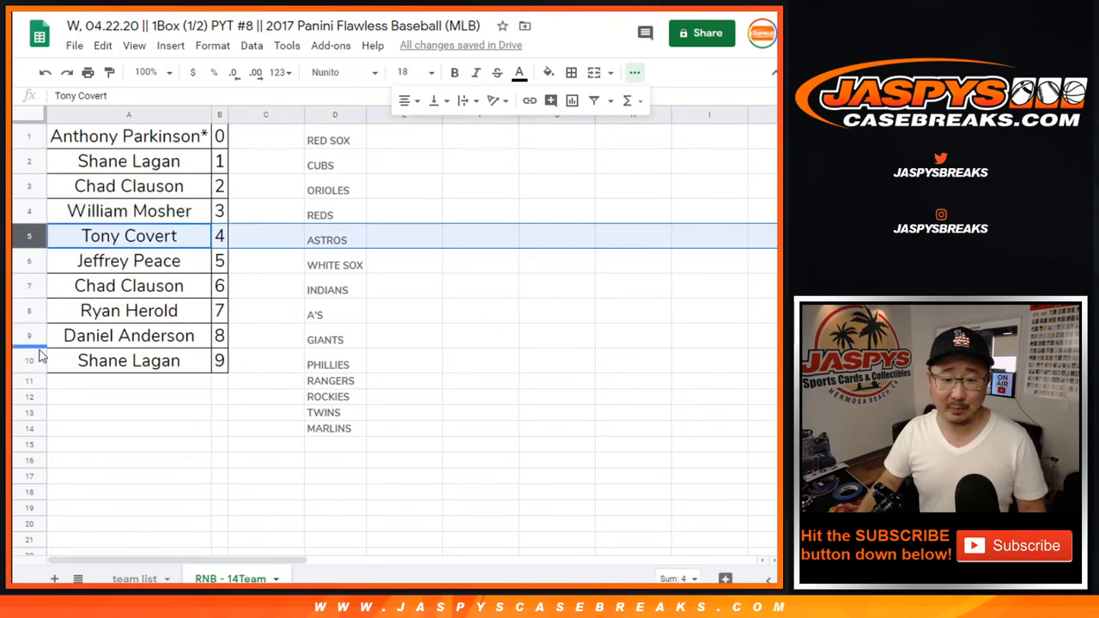
click(129, 210)
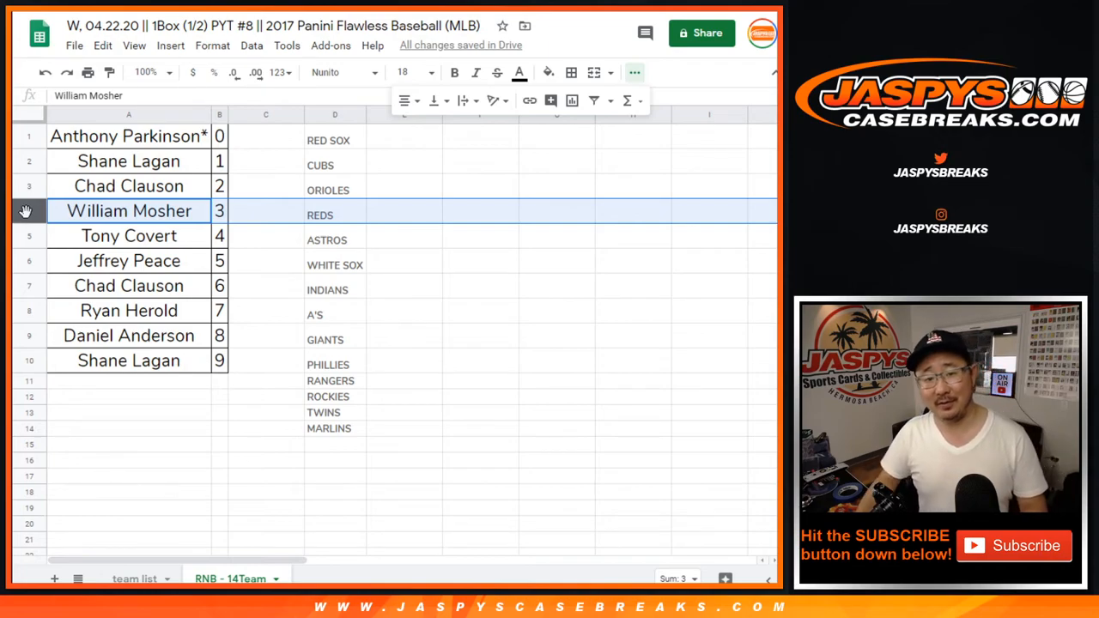
click(127, 361)
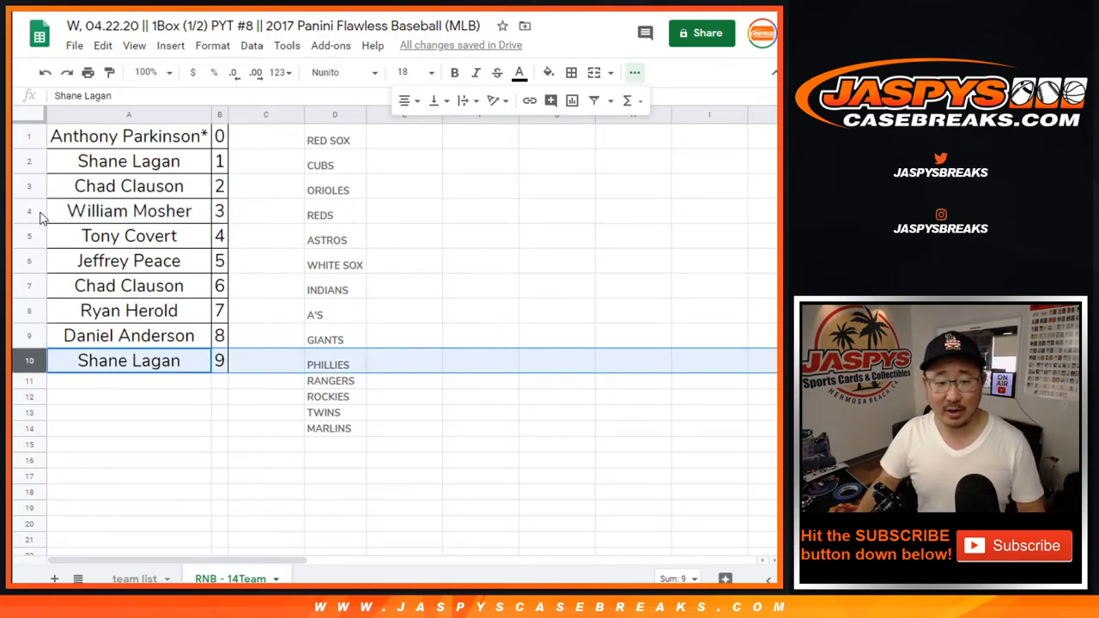
click(128, 136)
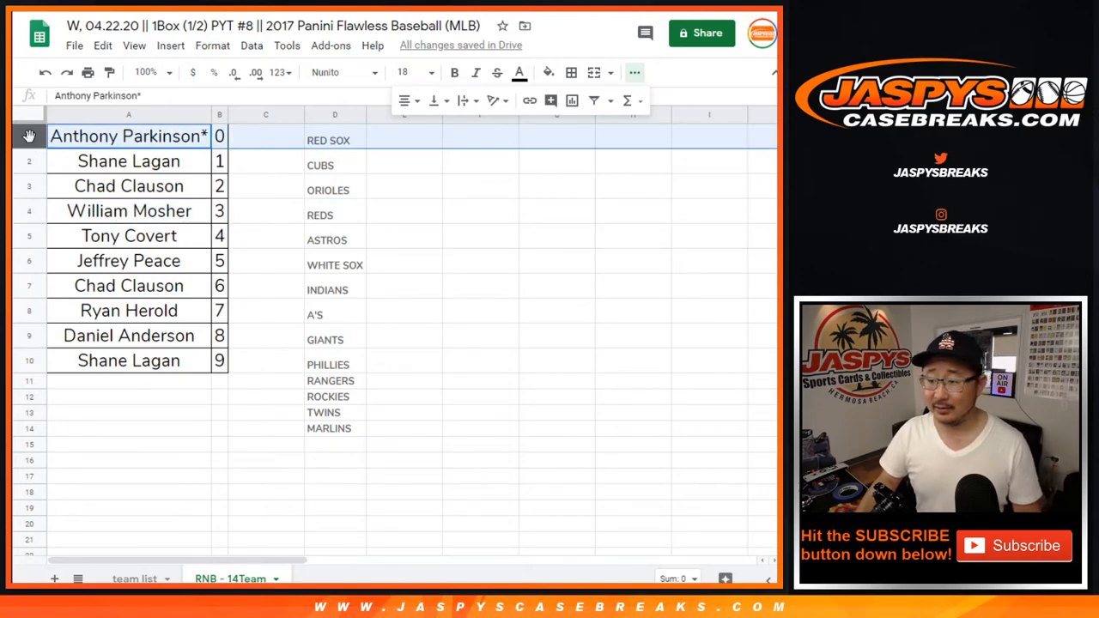
click(127, 335)
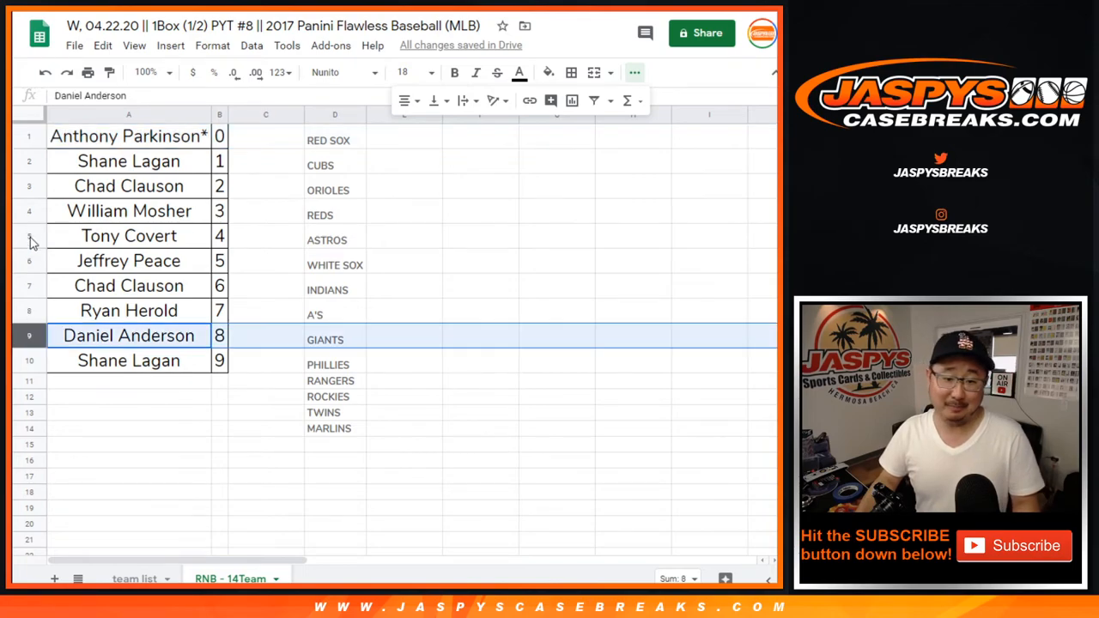
click(127, 210)
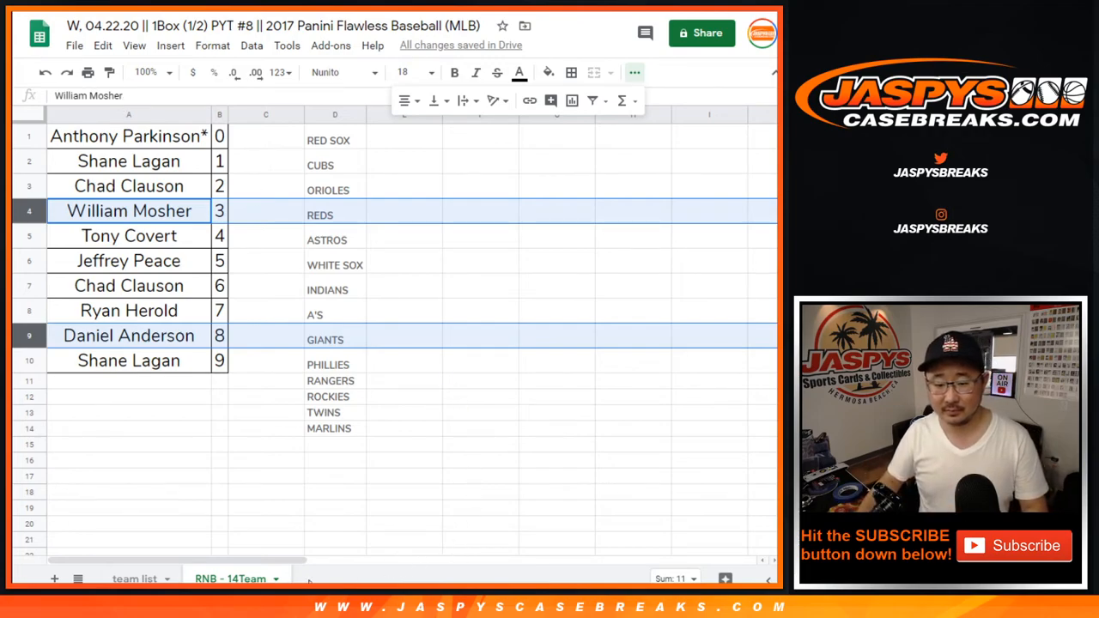
mouse_move(258, 302)
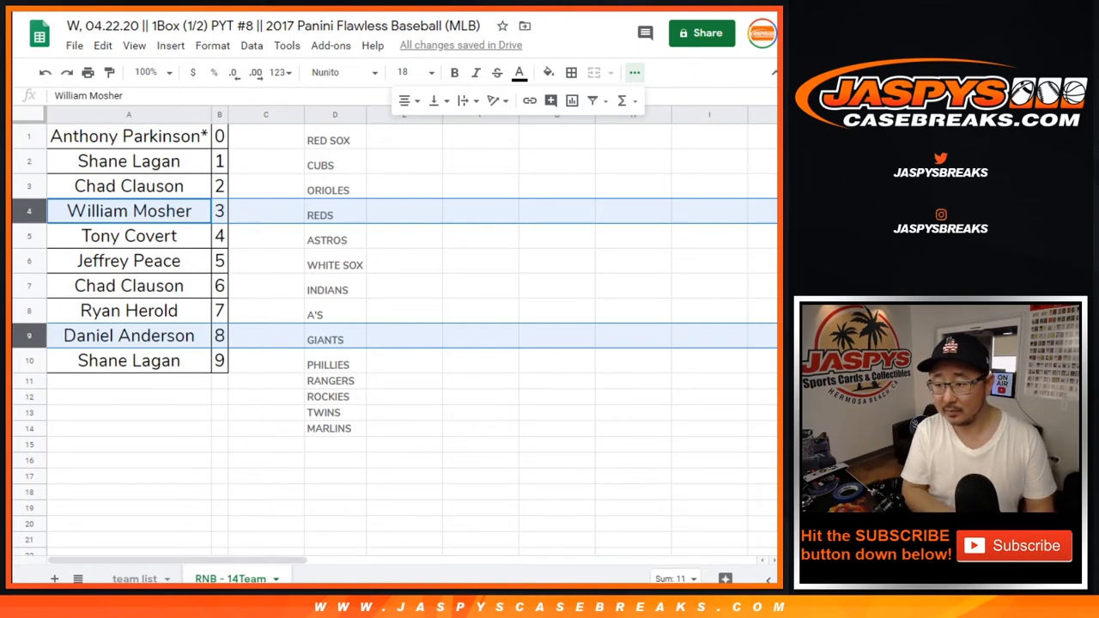
mouse_move(752, 255)
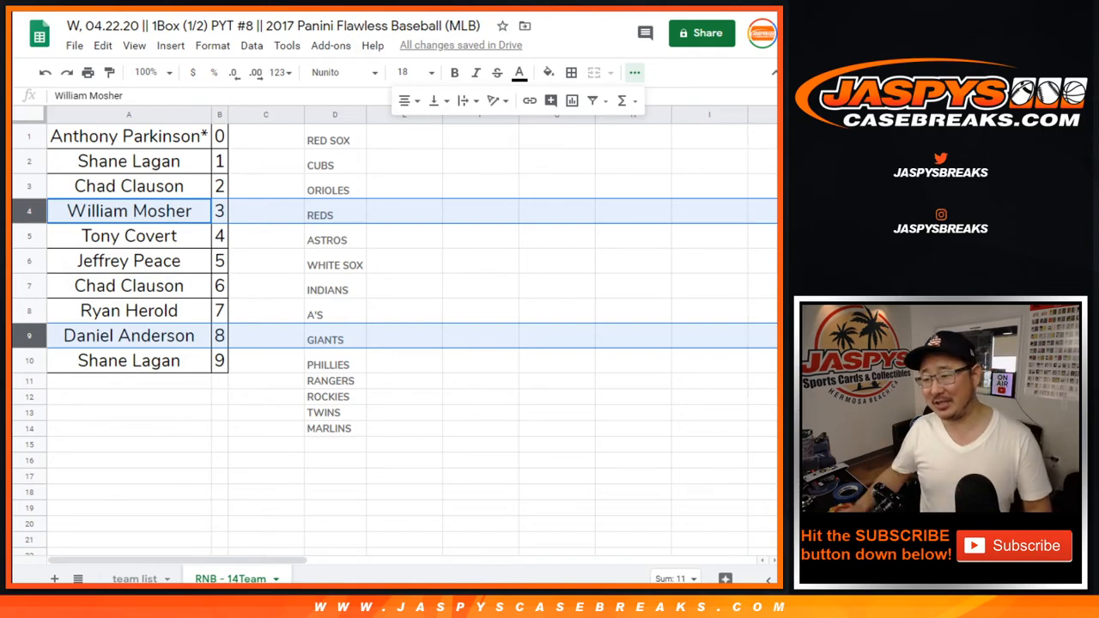
click(264, 210)
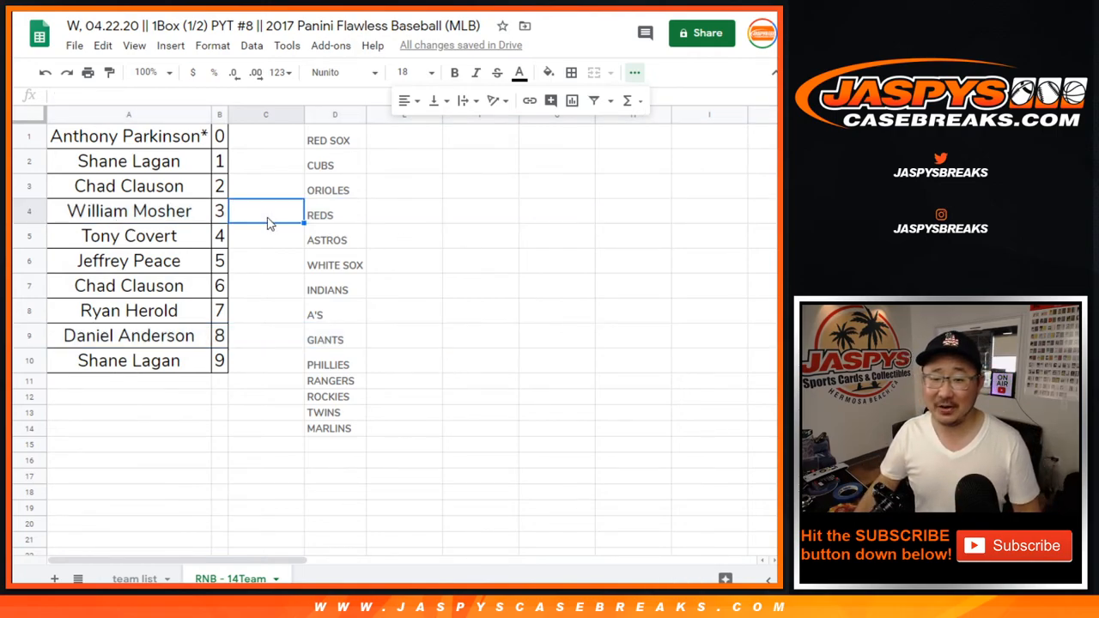